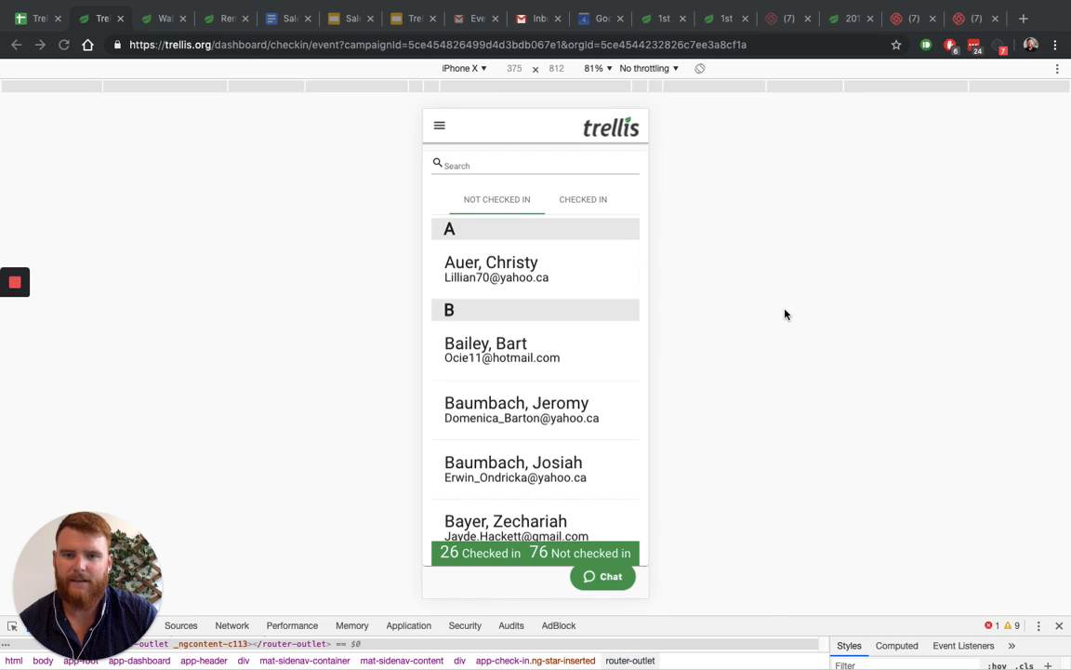
pyautogui.moveTo(716, 333)
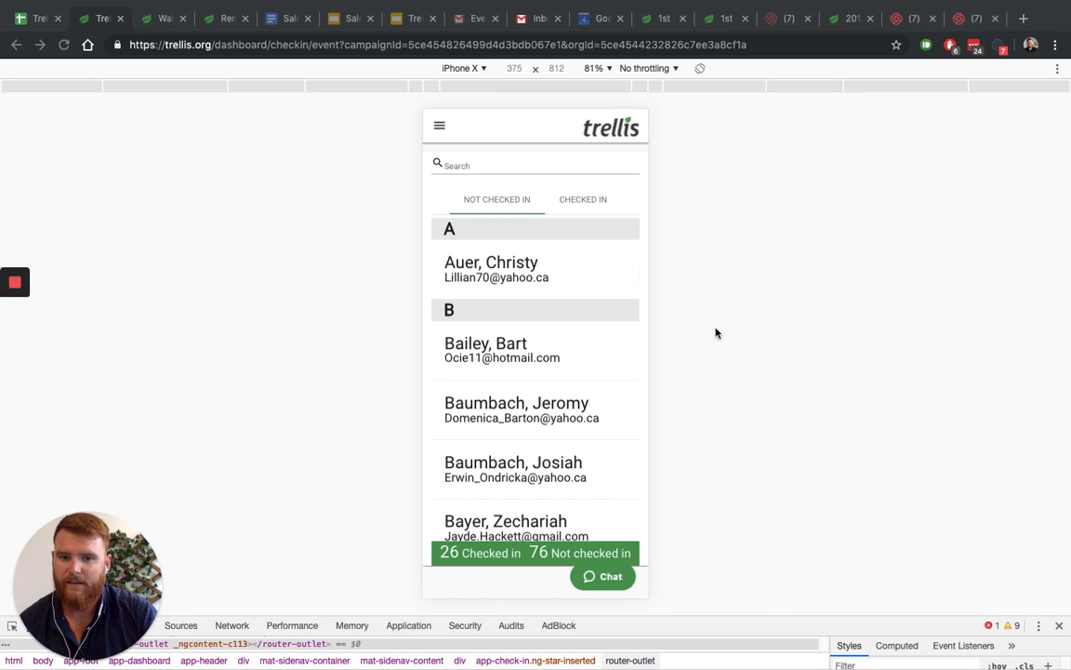
pyautogui.moveTo(751, 333)
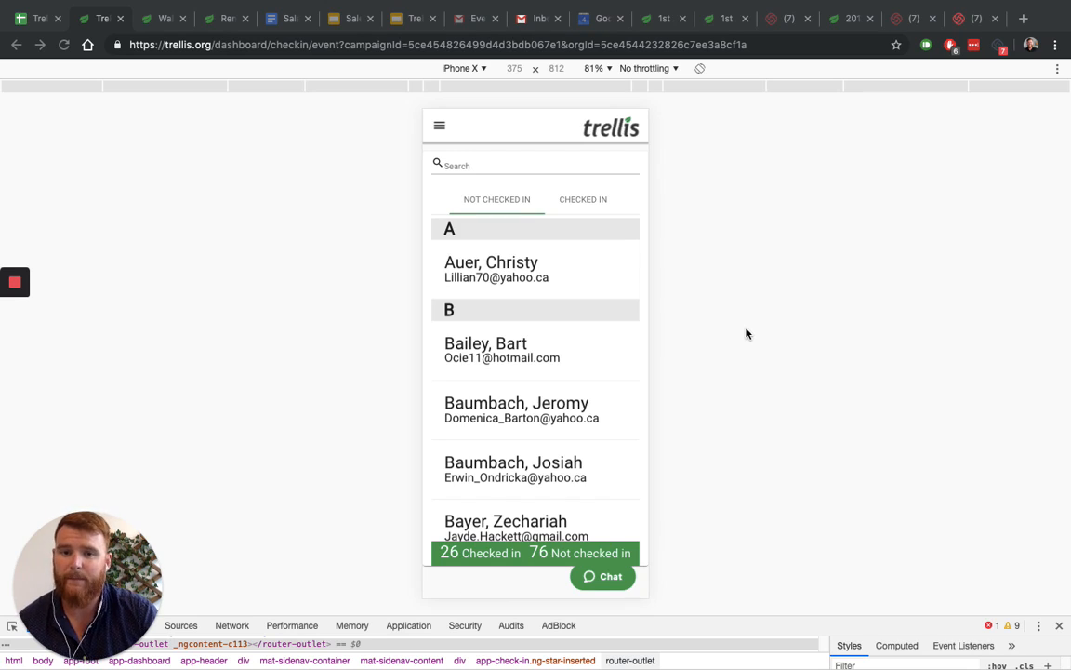
pyautogui.moveTo(558, 295)
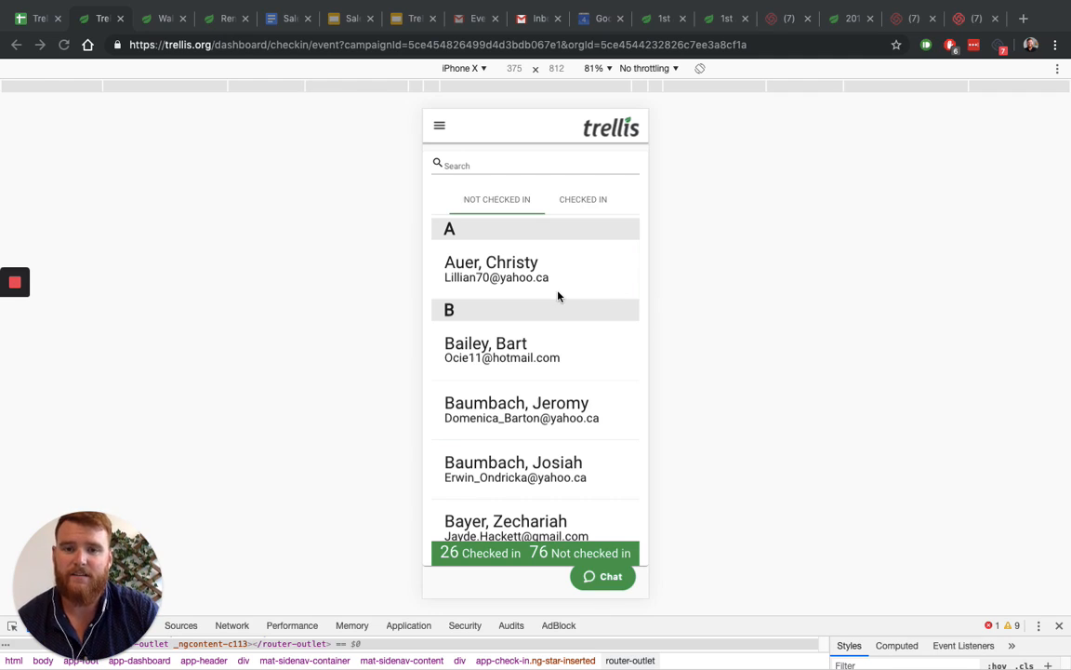
pyautogui.moveTo(536, 378)
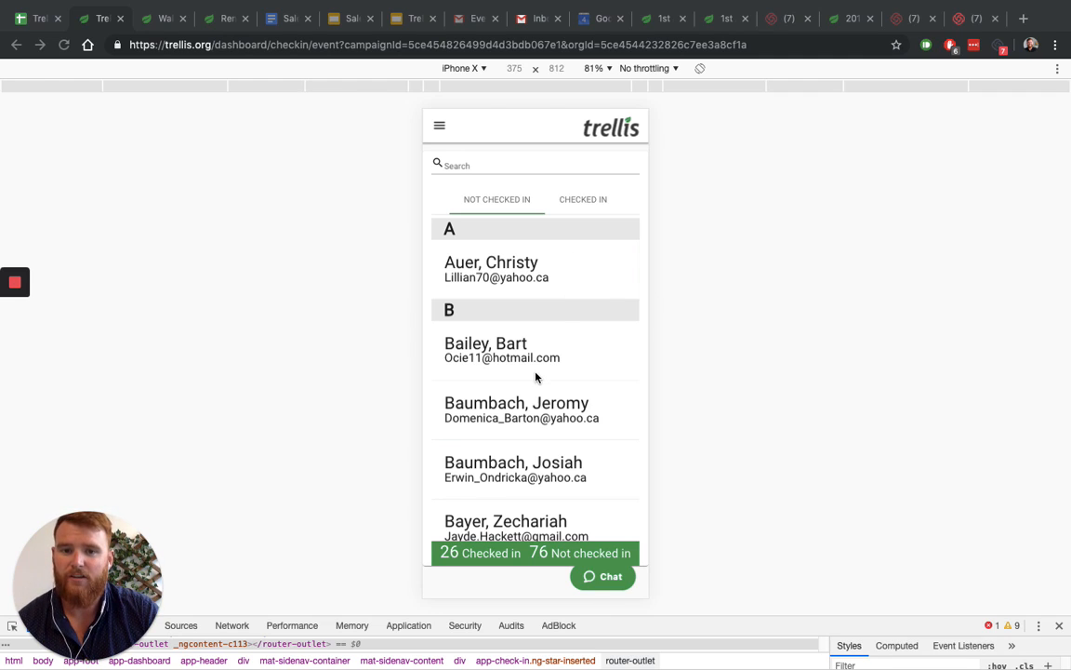
# Step: Check in the Boyer attendees from the B section, raising check-ins to 29
pyautogui.scroll(-3)
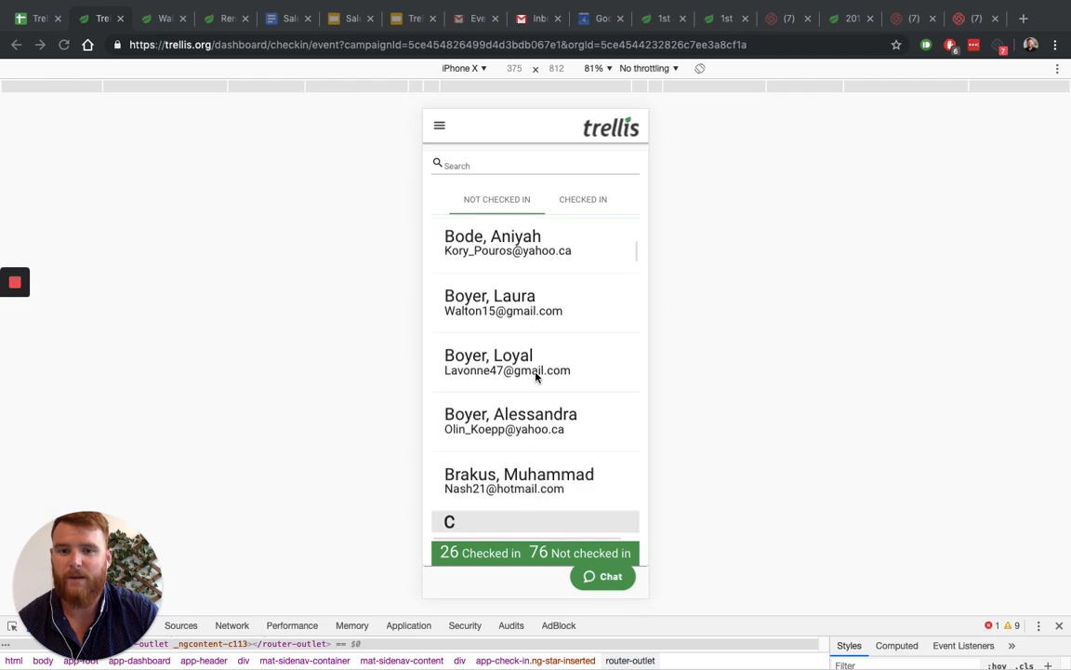
pyautogui.scroll(-3)
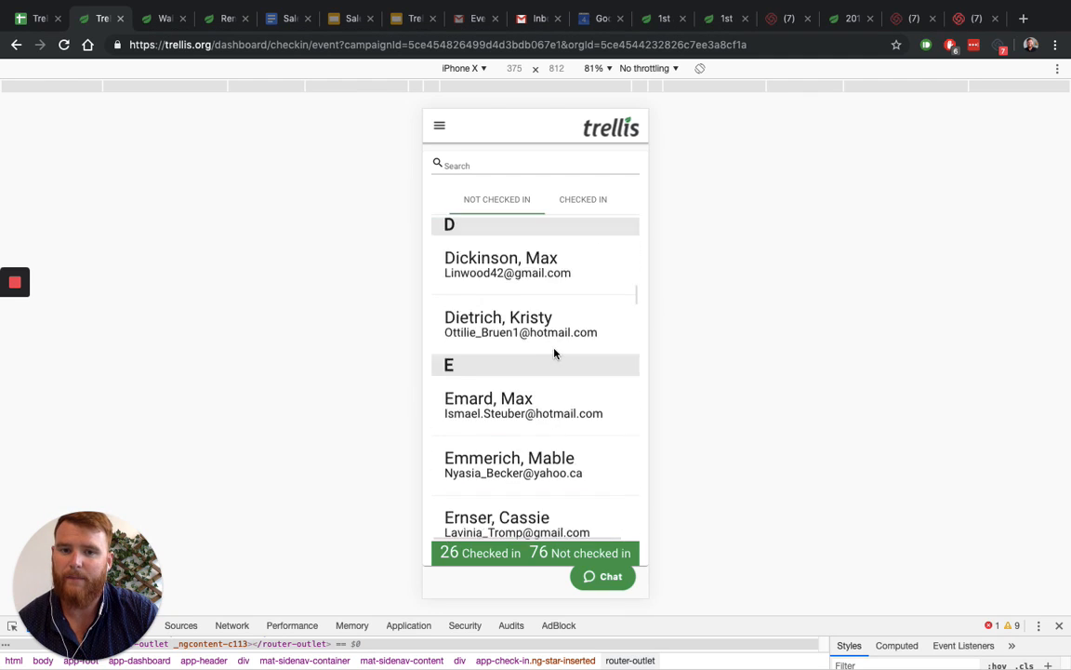
pyautogui.scroll(3)
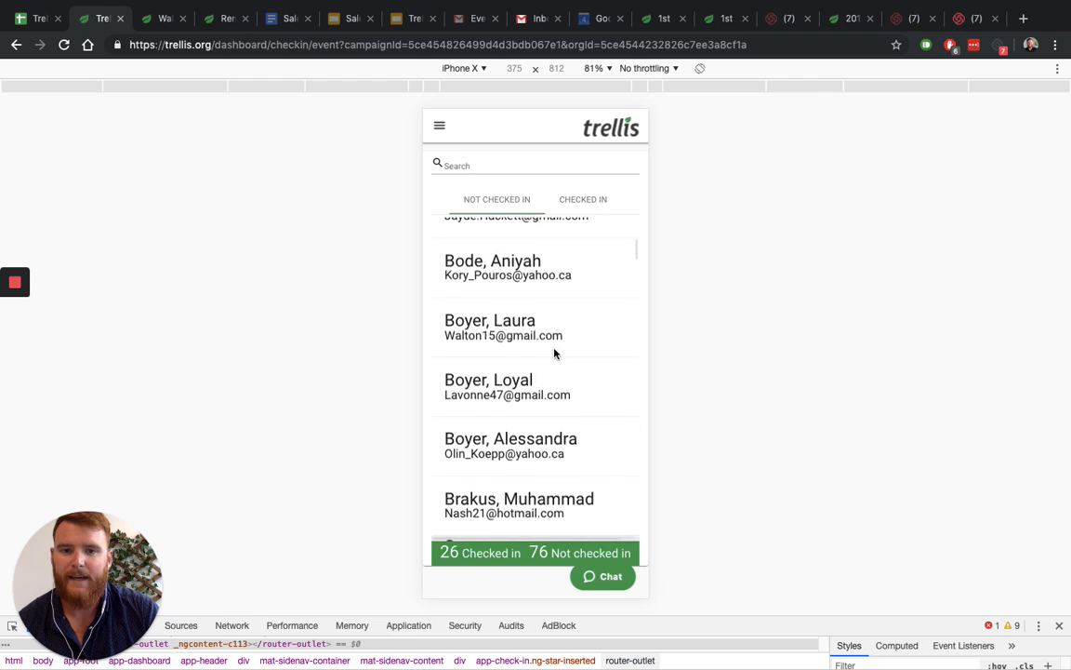
pyautogui.scroll(-3)
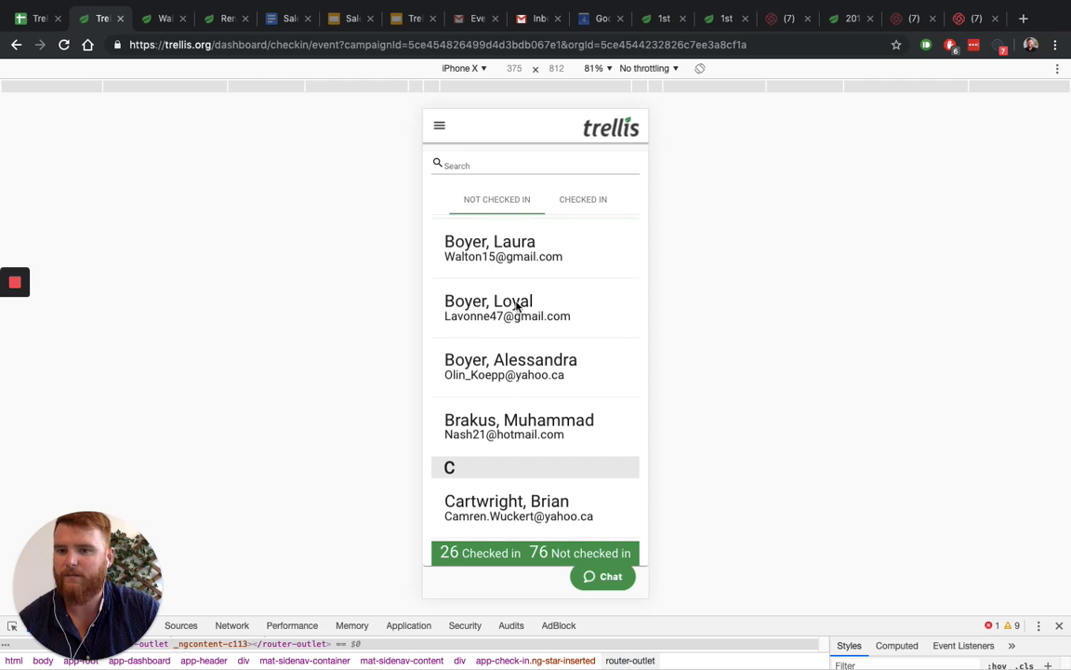
pyautogui.click(535, 308)
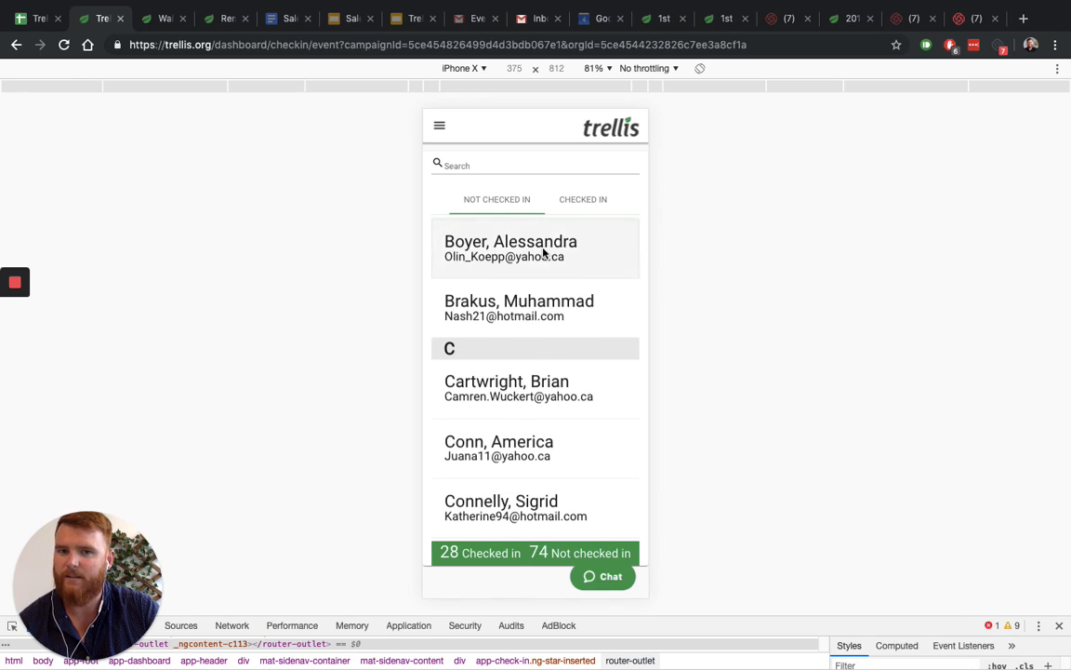
pyautogui.click(510, 249)
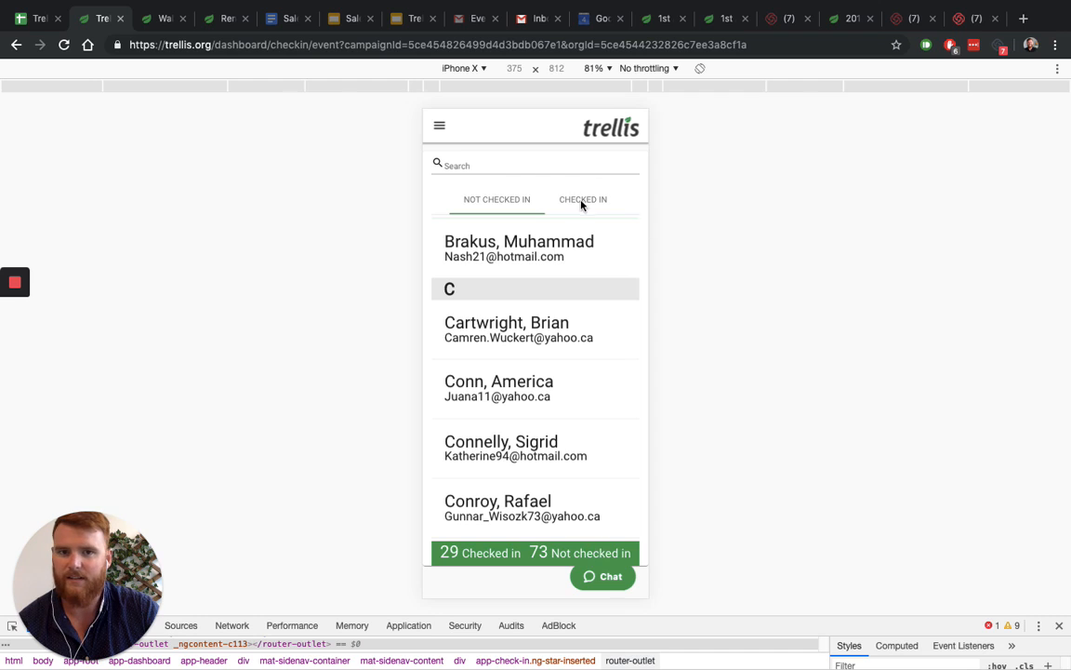
# Step: Switch to the Checked In tab to view the three checked-in Boyer attendees
pyautogui.click(583, 199)
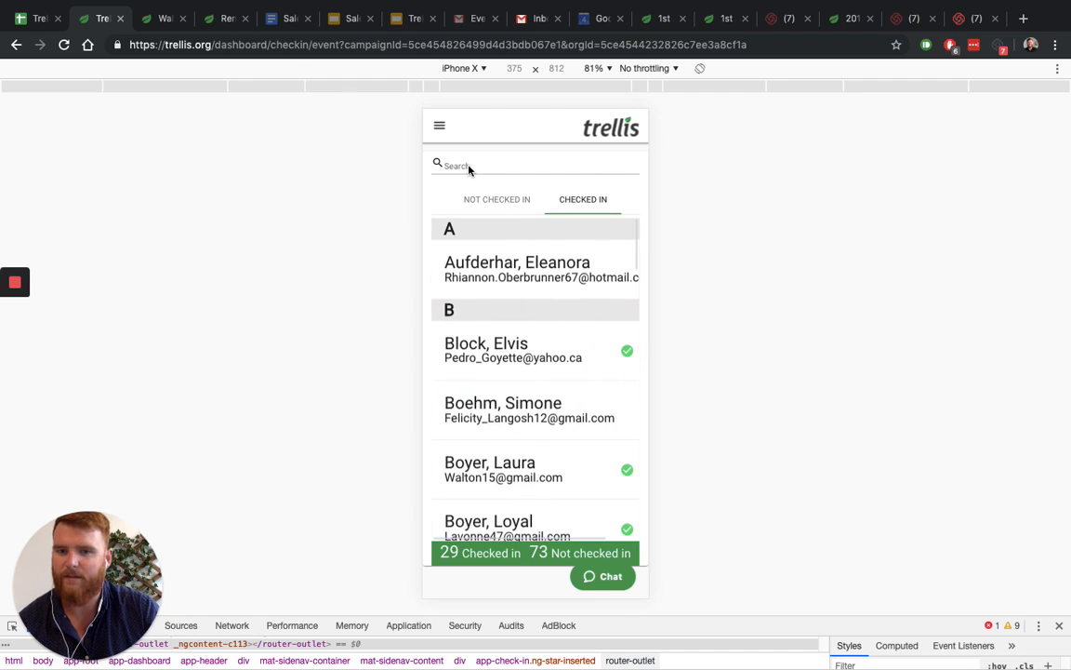
pyautogui.moveTo(500, 439)
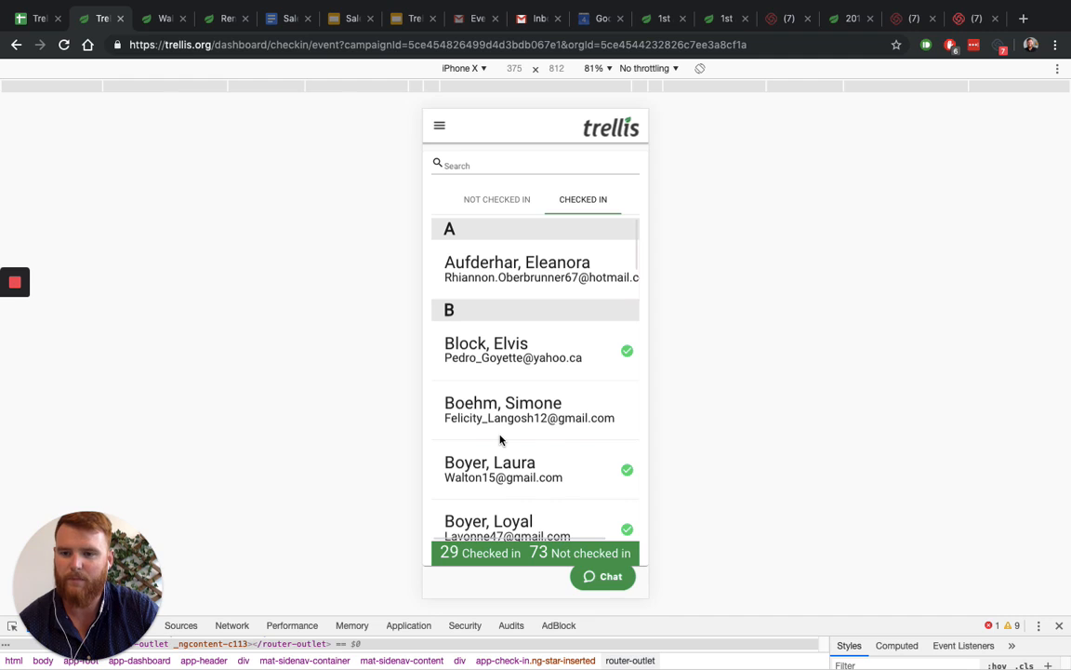
pyautogui.moveTo(506, 434)
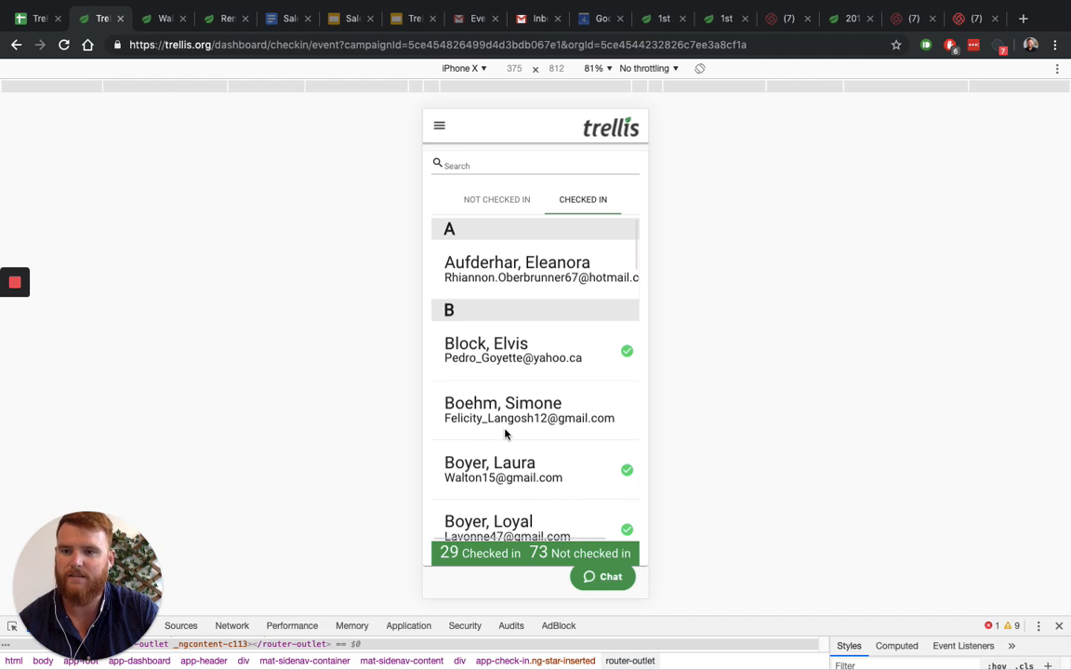
pyautogui.click(15, 282)
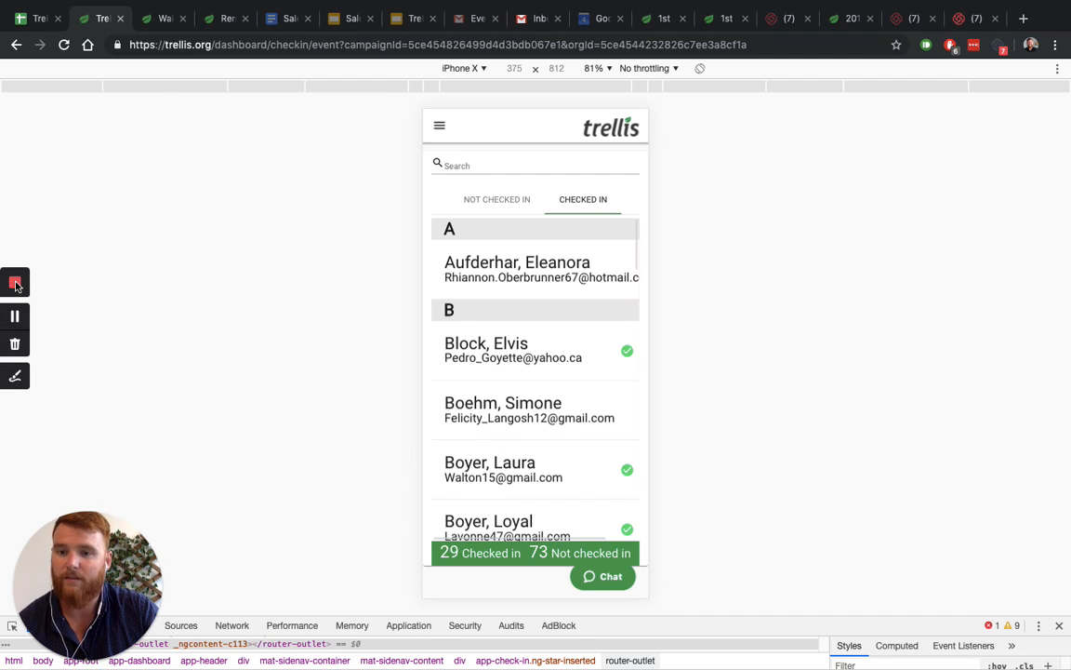